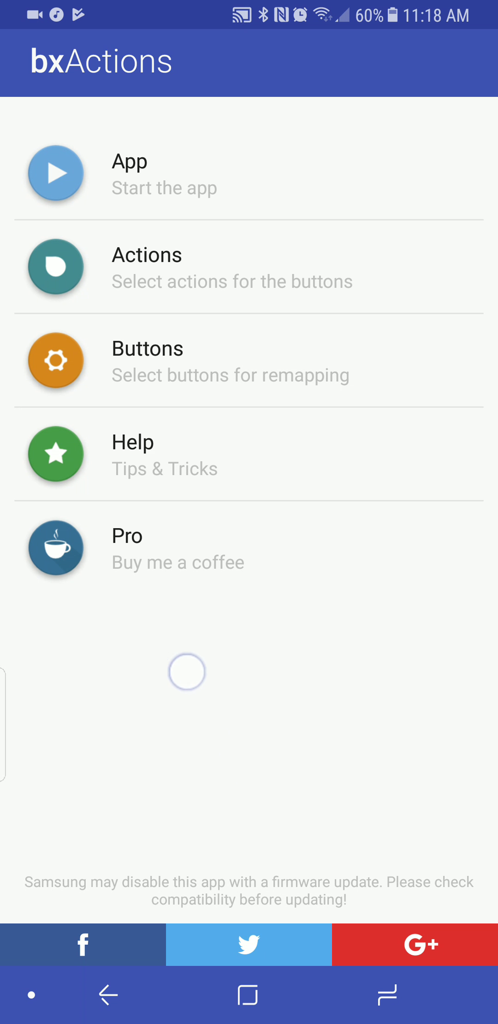
Turn on Bixby button remapping under Buttons in bxActions.
click(186, 671)
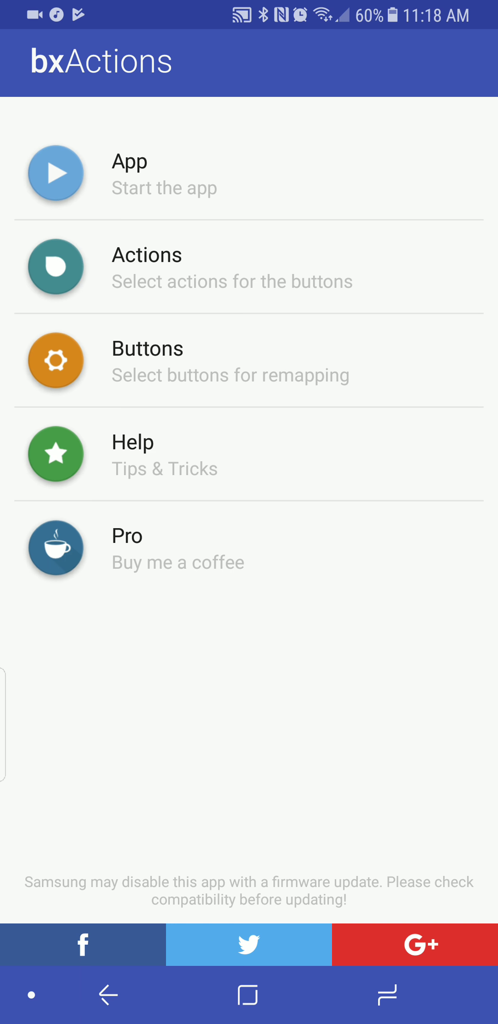
click(208, 80)
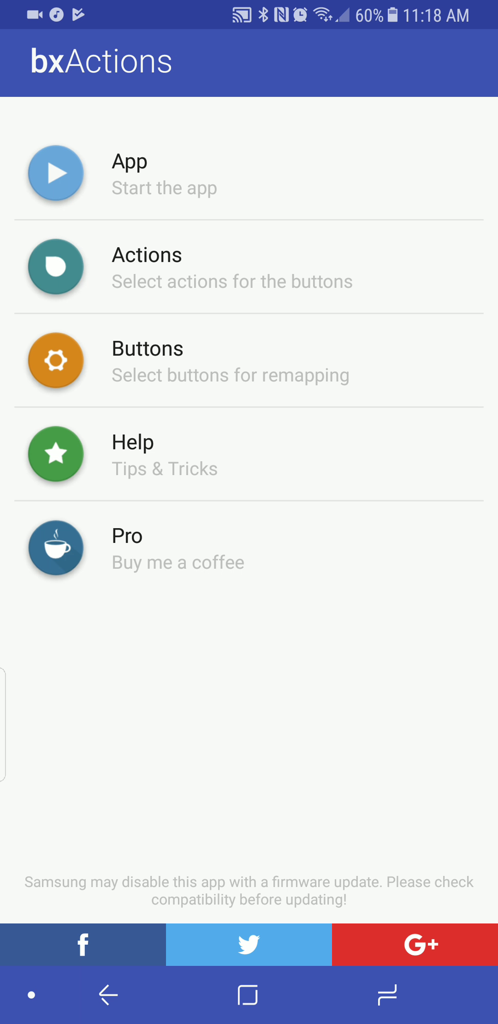
click(164, 182)
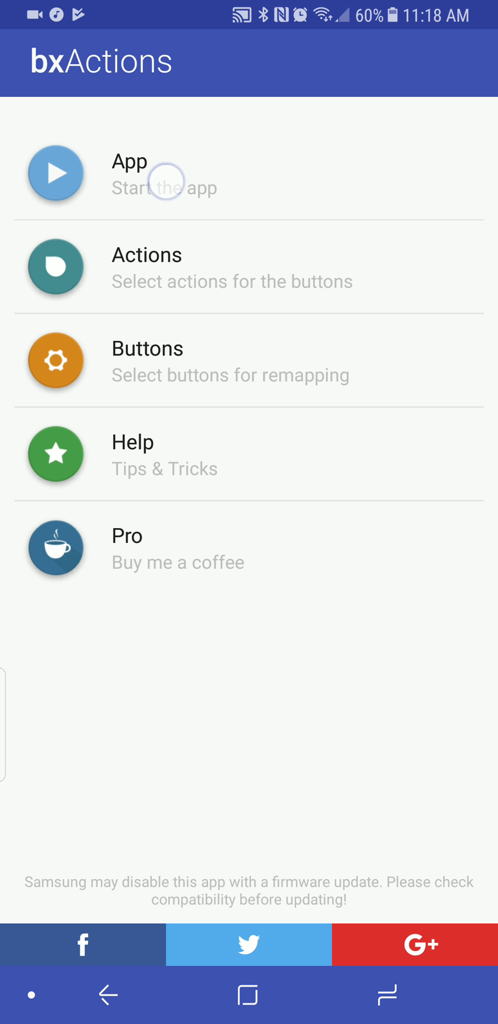
click(56, 361)
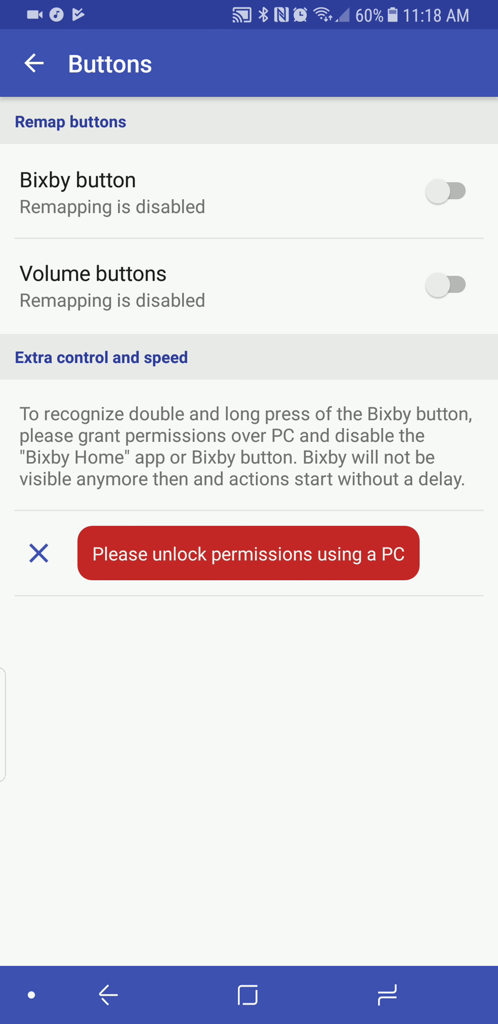
click(147, 243)
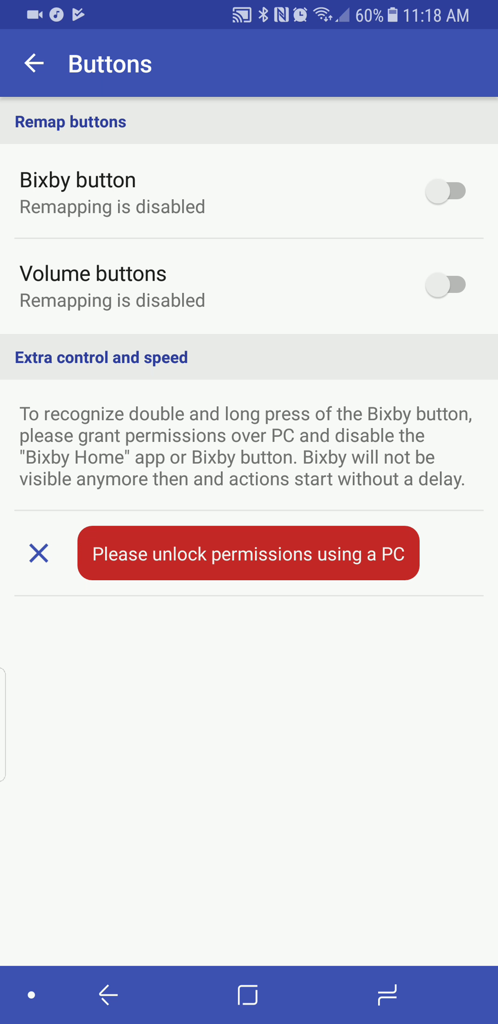
click(447, 192)
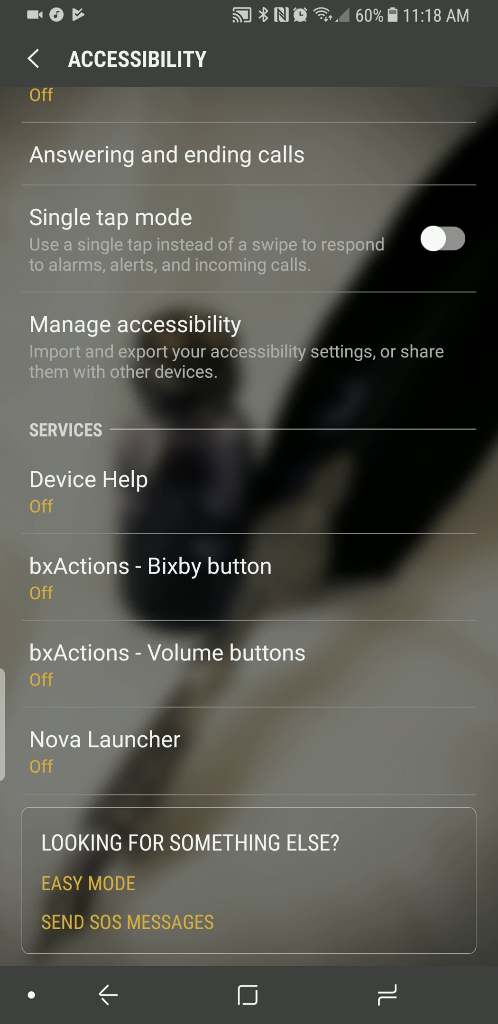
Enable the 'bxActions - Bixby button' accessibility service, grant its permissions, and return to bxActions.
click(150, 566)
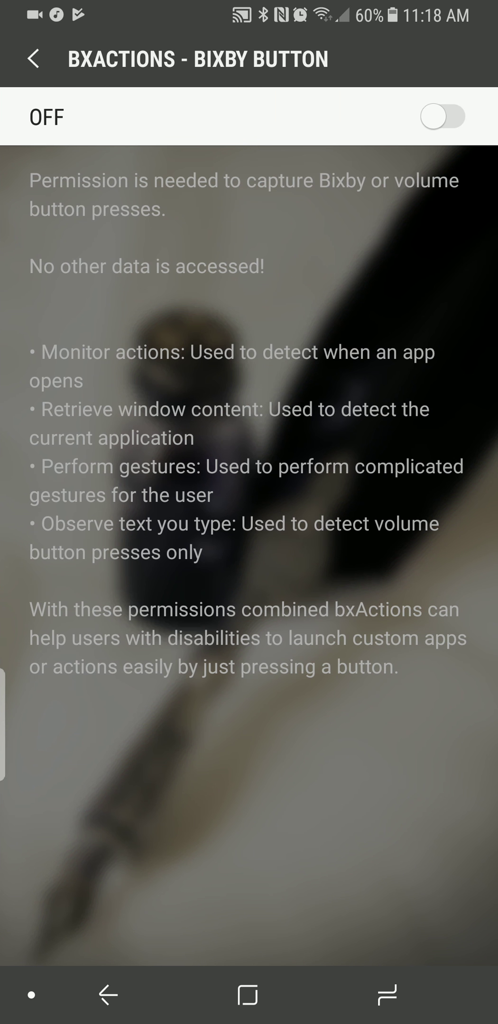
click(441, 116)
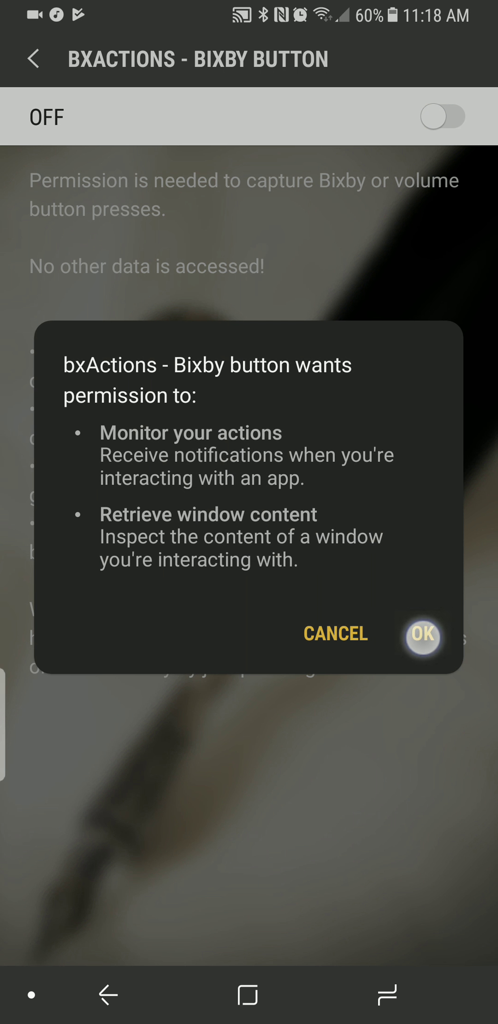
click(422, 637)
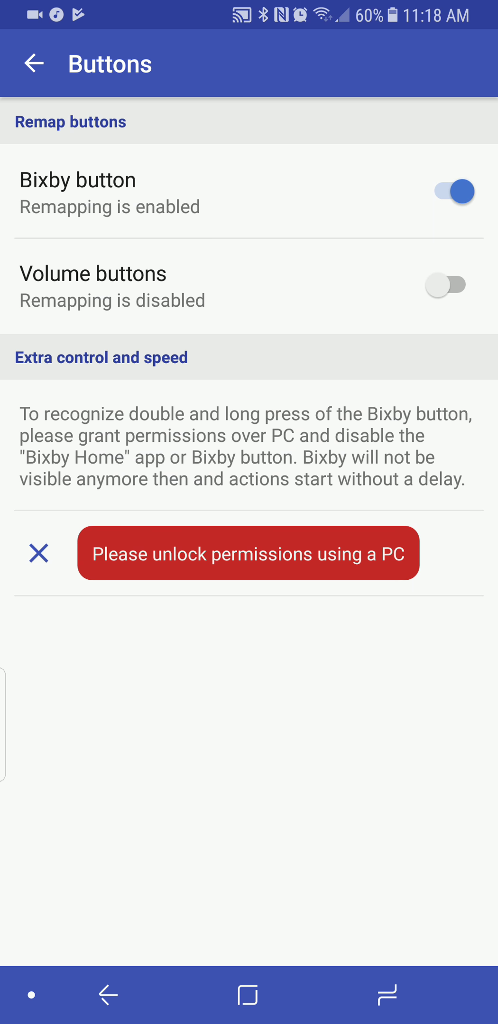
click(34, 64)
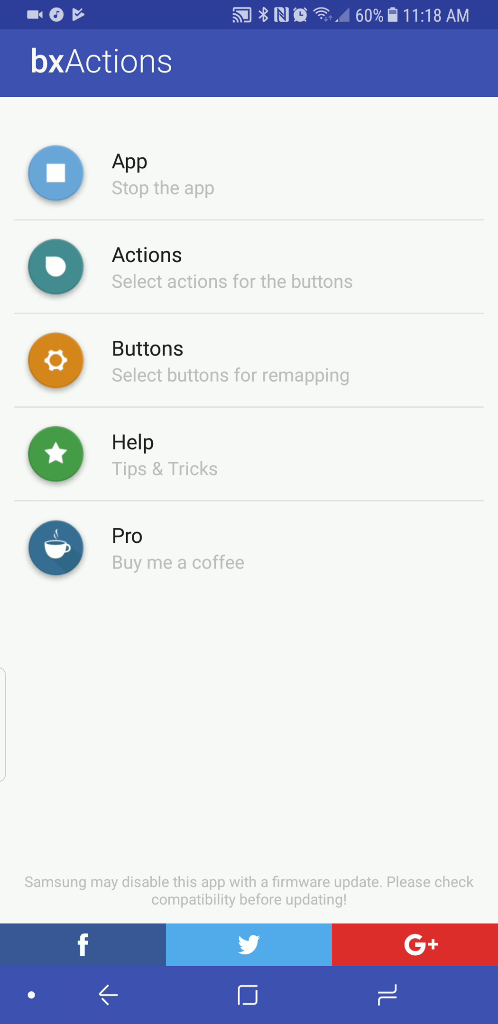
Choose Google assistant as the Bixby button's standard action from the action list.
click(150, 286)
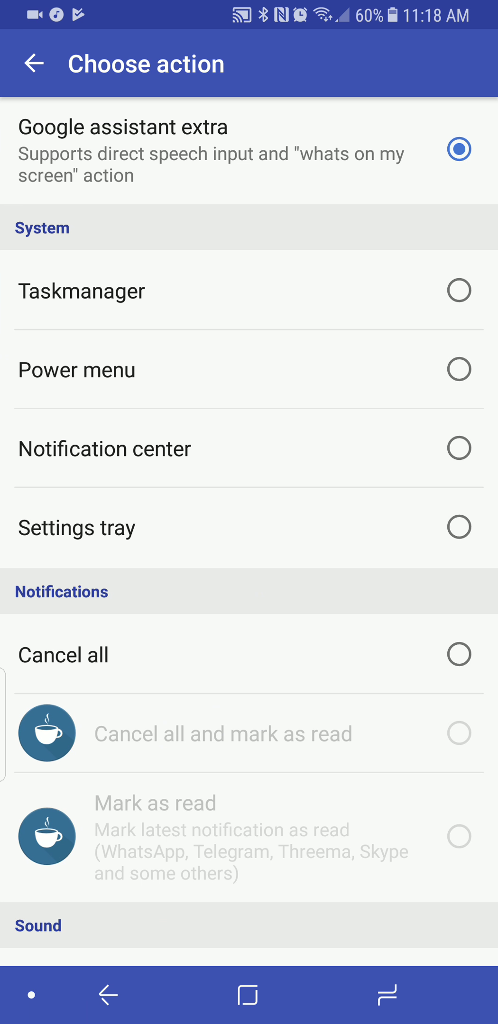
scroll(down, 3)
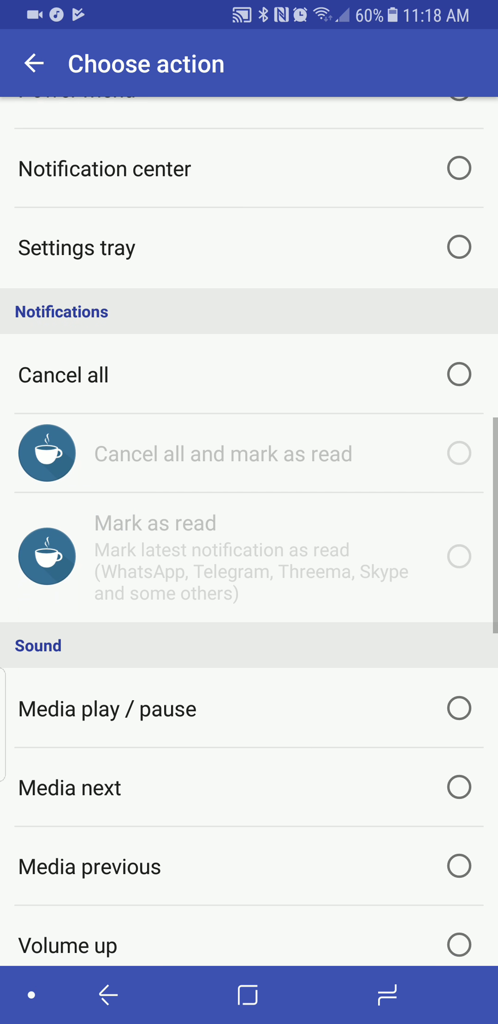
scroll(down, 3)
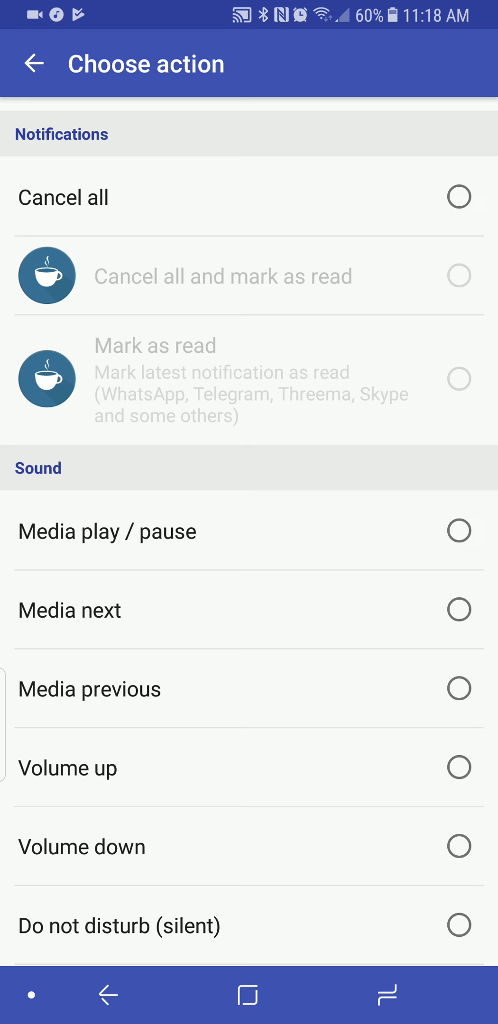
scroll(down, 3)
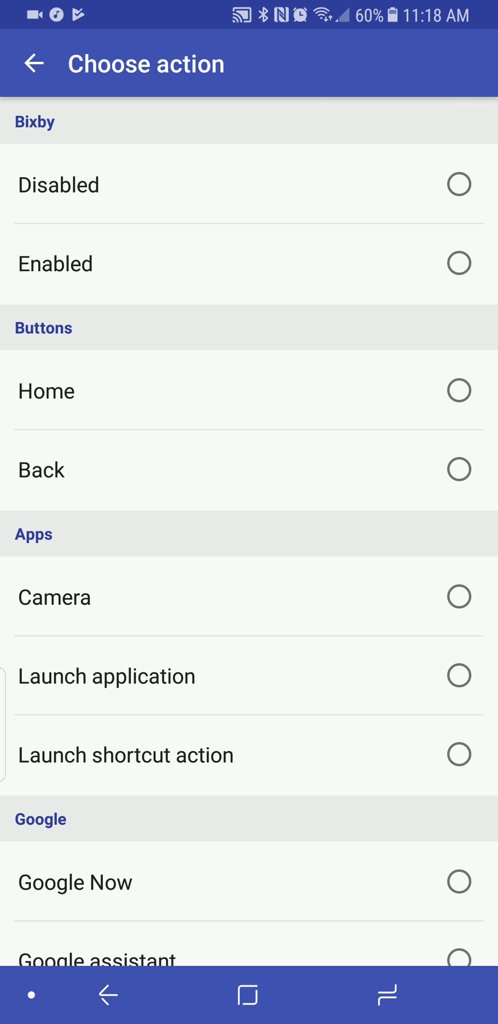
click(457, 184)
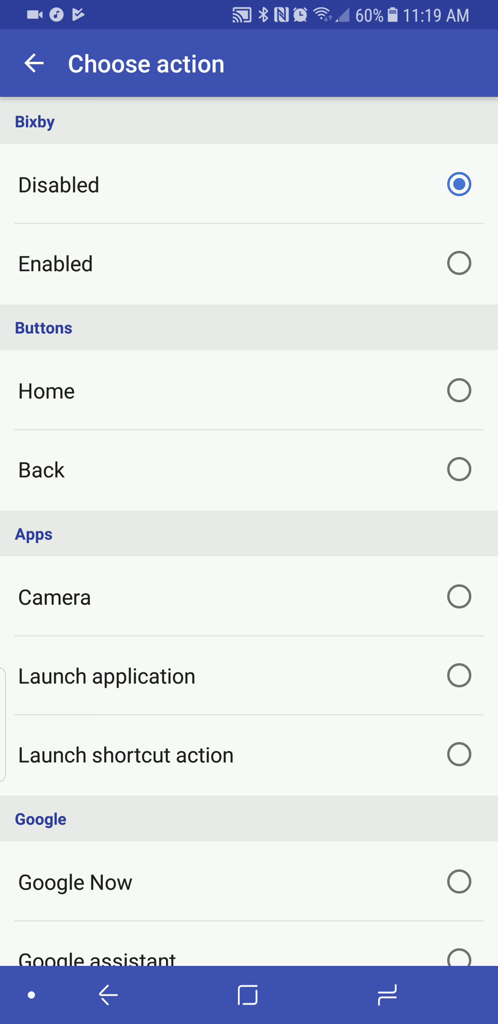
scroll(down, 3)
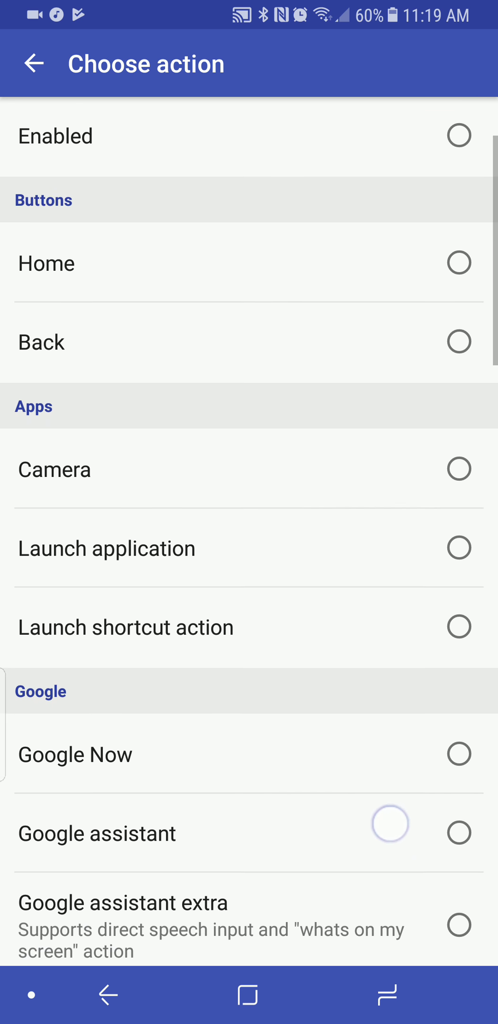
scroll(down, 3)
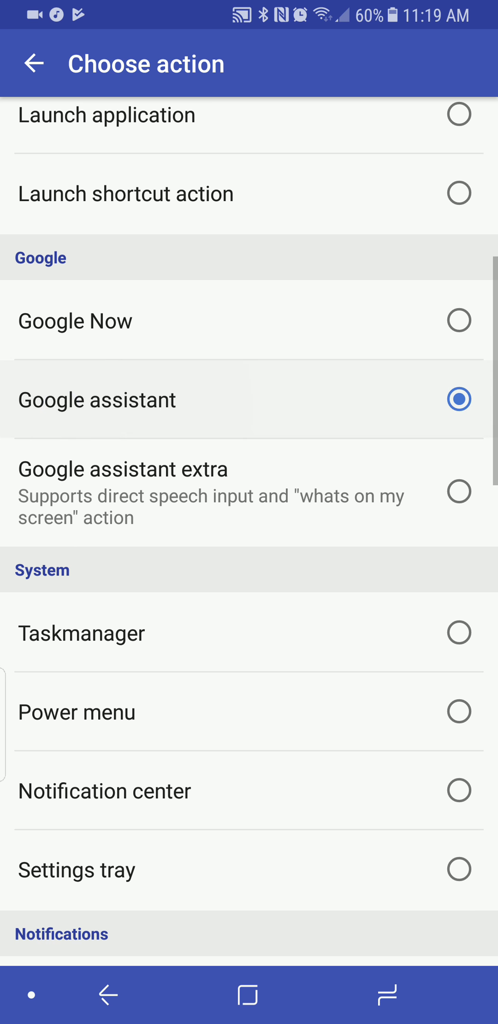
scroll(down, 3)
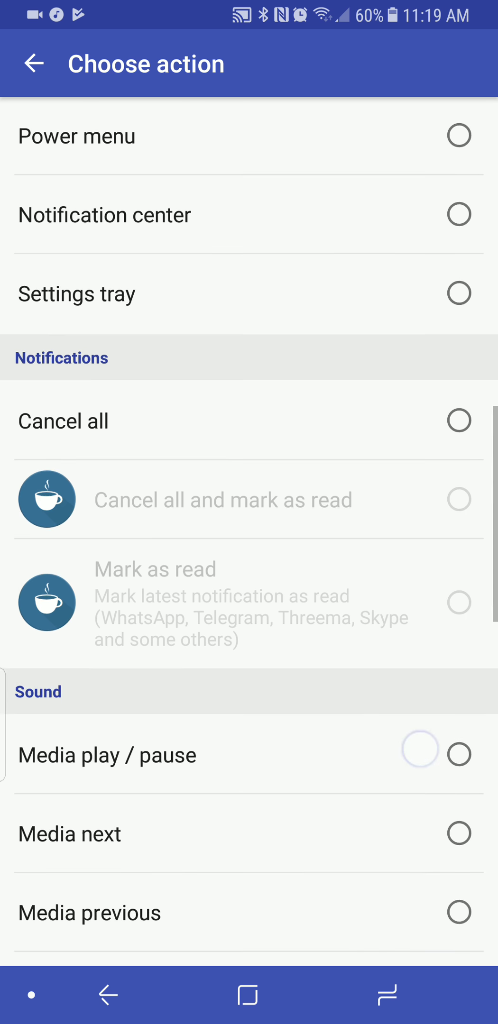
scroll(down, 3)
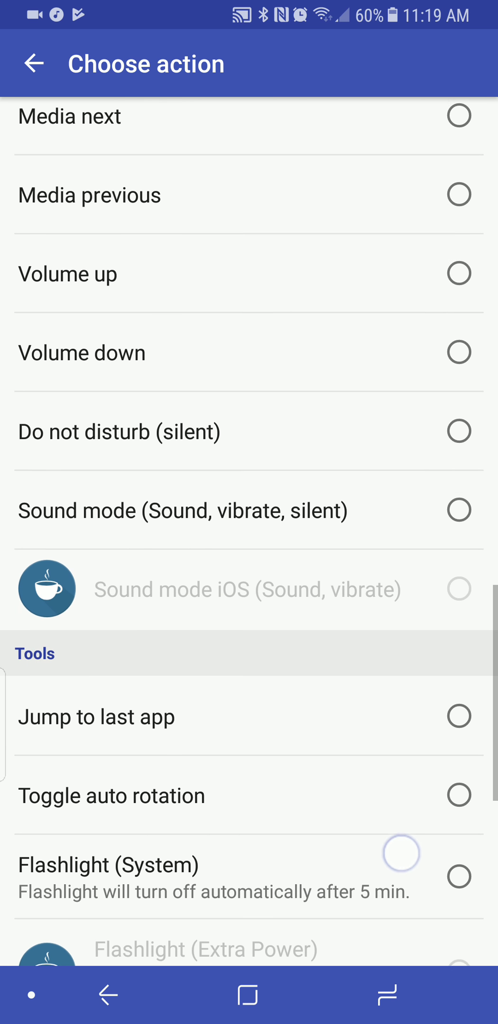
scroll(down, 3)
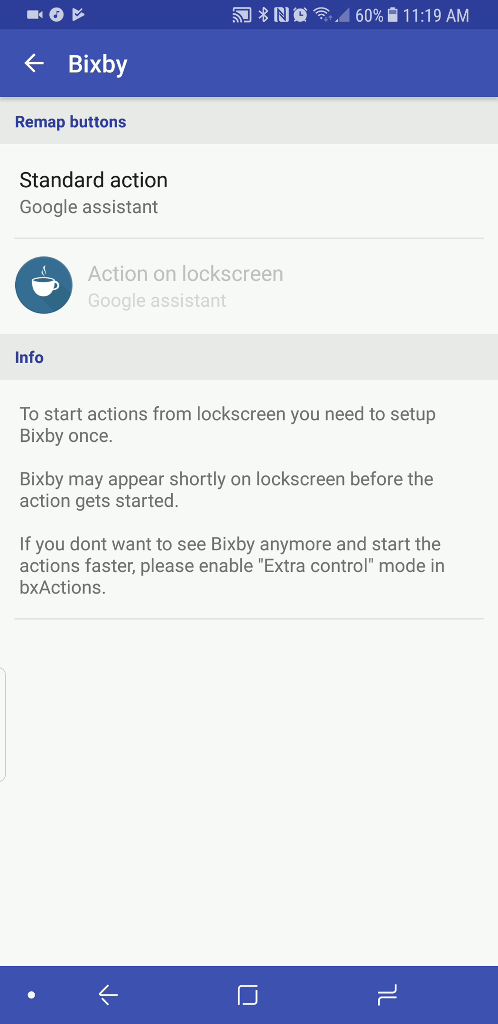
Recheck that Bixby's standard action is Google assistant, then exit bxActions to the home screen.
click(35, 64)
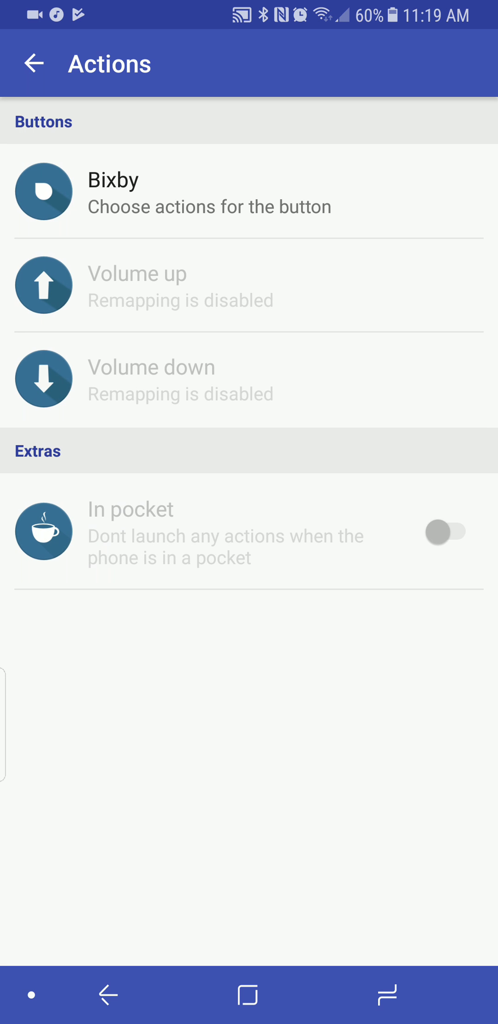
click(36, 64)
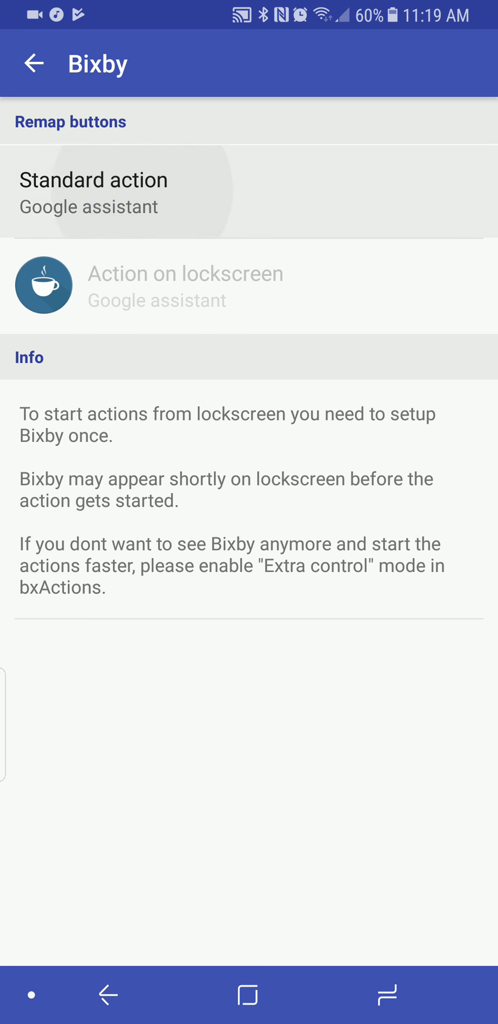
click(93, 192)
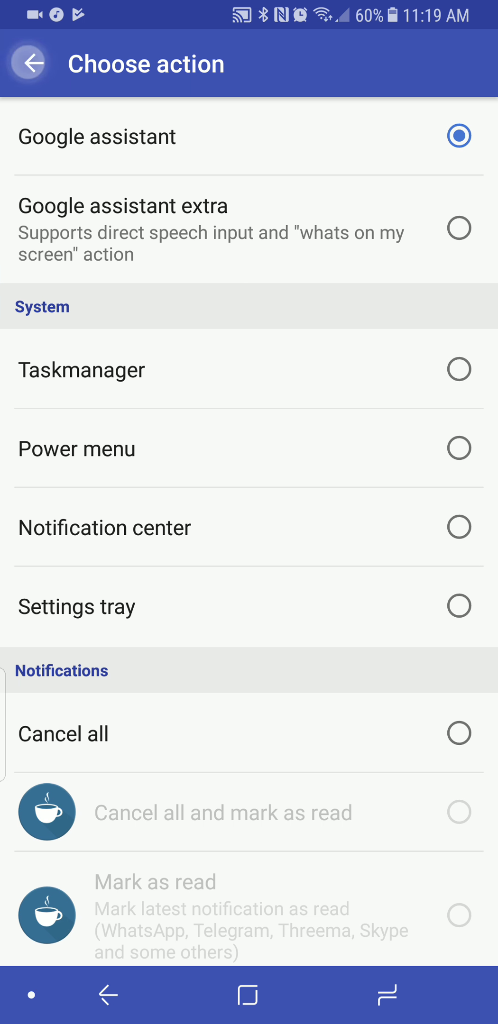
click(34, 64)
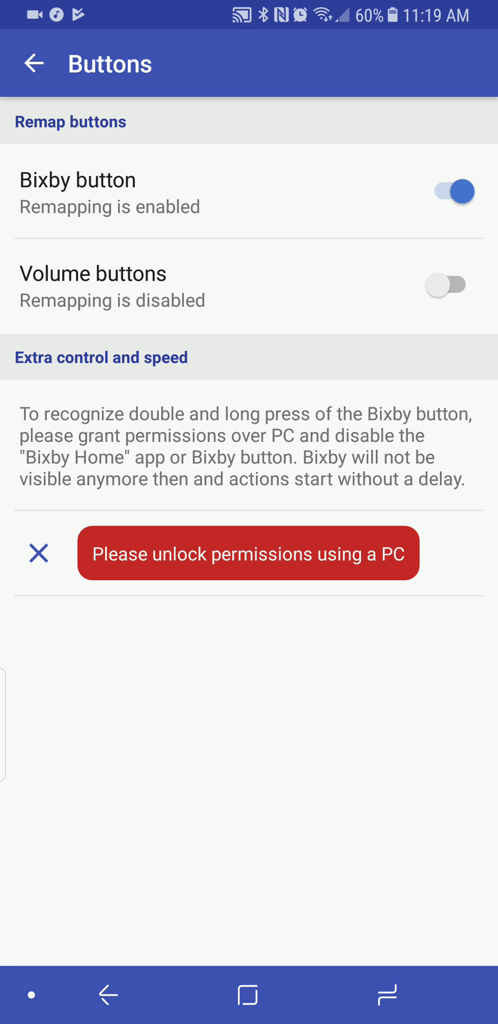
click(36, 63)
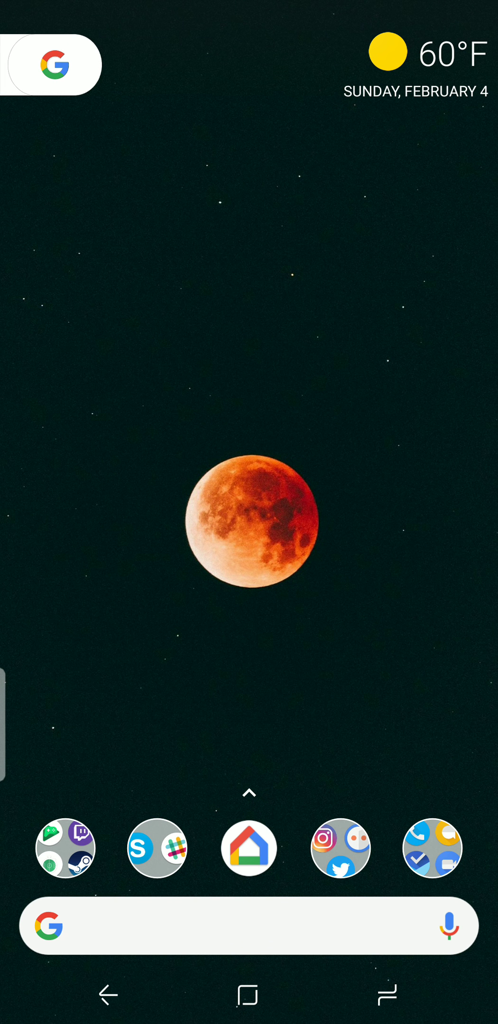
Launch the Settings app from the home screen.
click(449, 927)
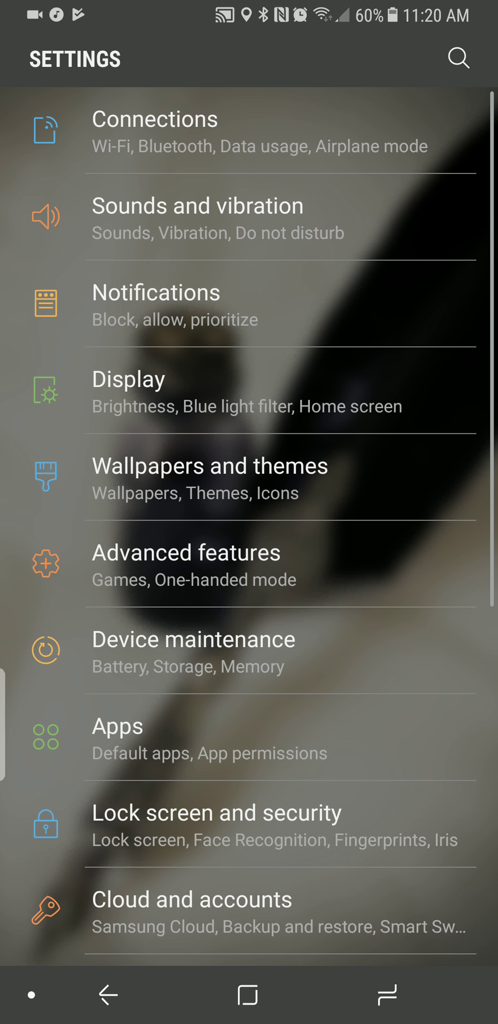
In Apps, inspect Bixby Vision's app info and storage details.
click(118, 726)
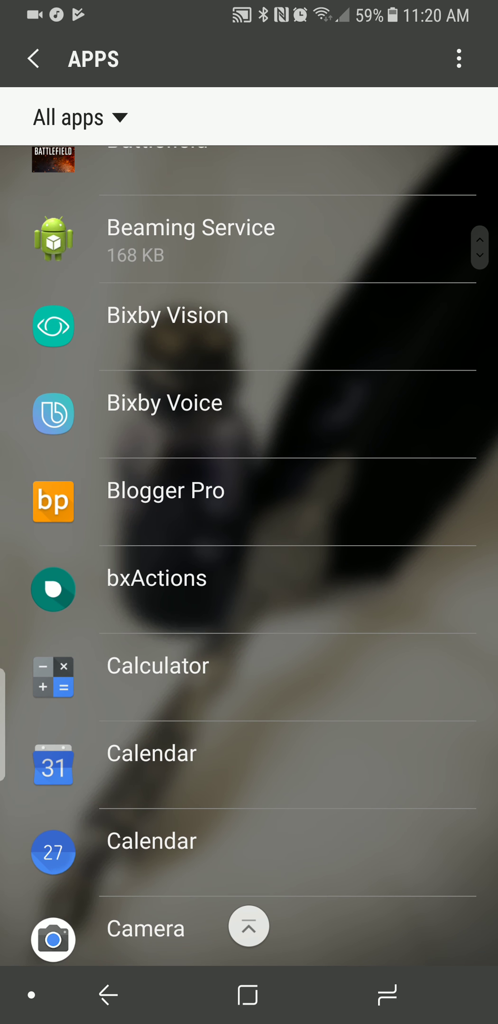
click(166, 314)
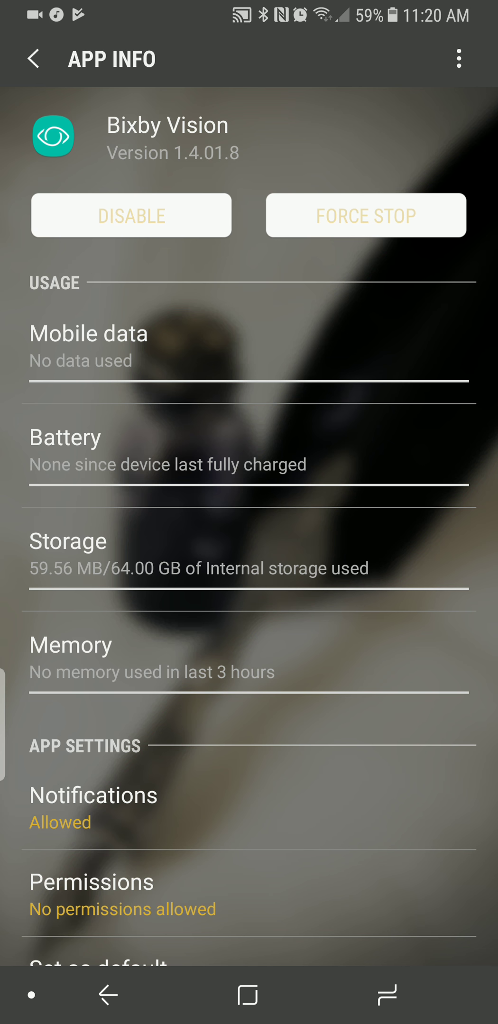
click(111, 568)
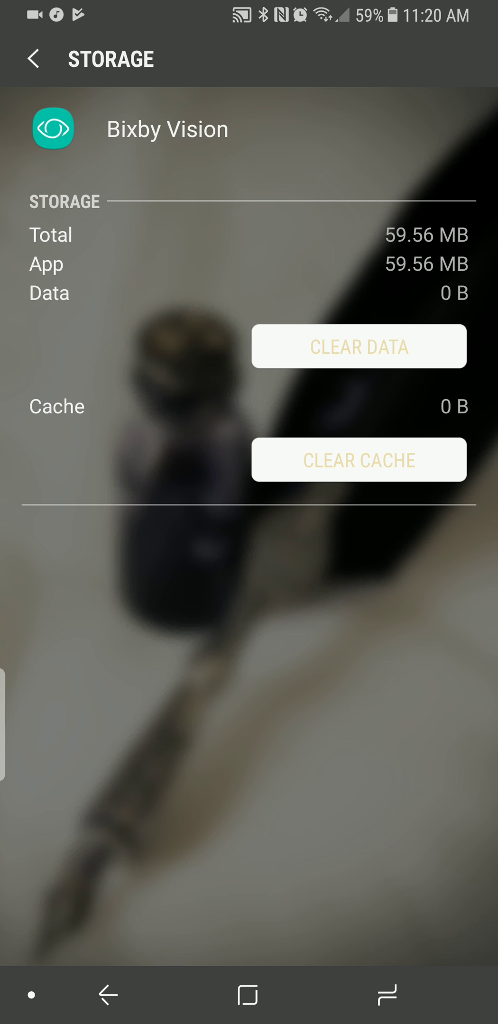
click(32, 59)
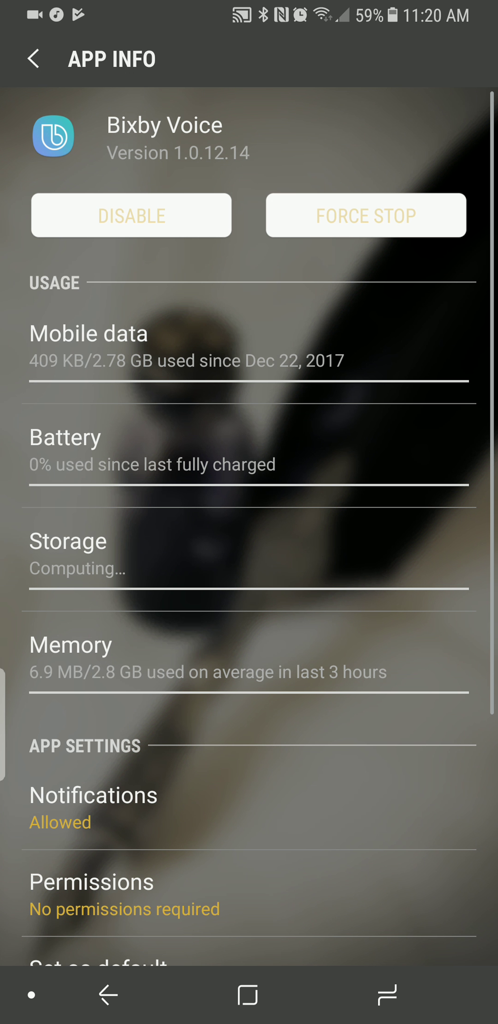
Inspect Bixby Voice's storage and notification settings, then return to the full apps list.
click(68, 540)
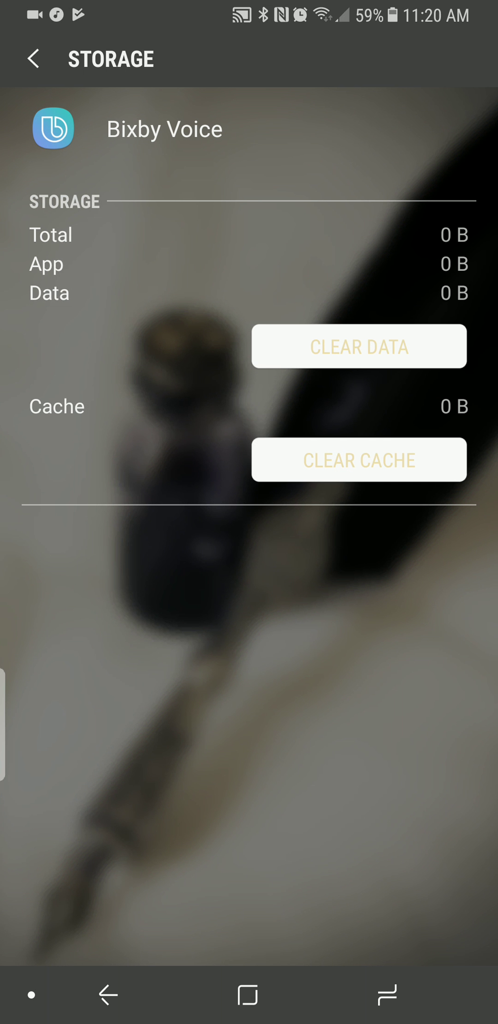
click(32, 58)
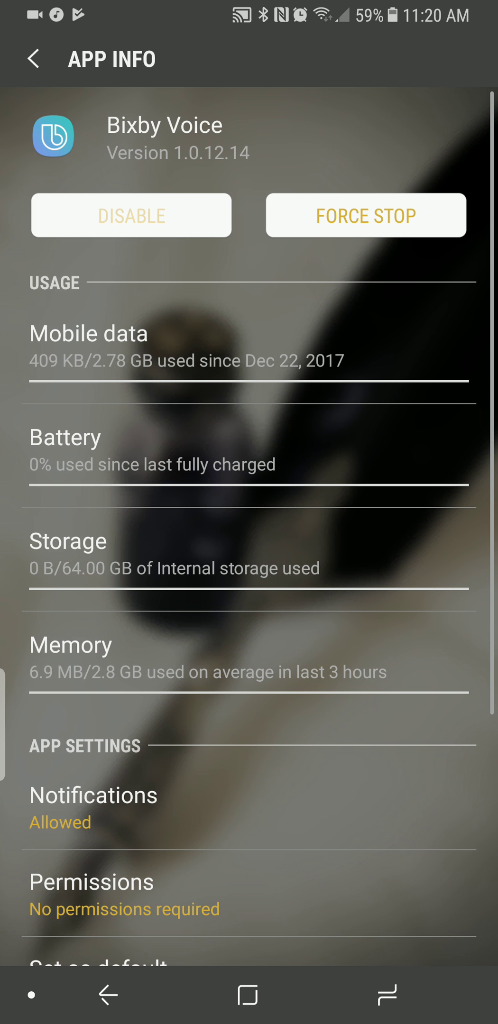
click(365, 215)
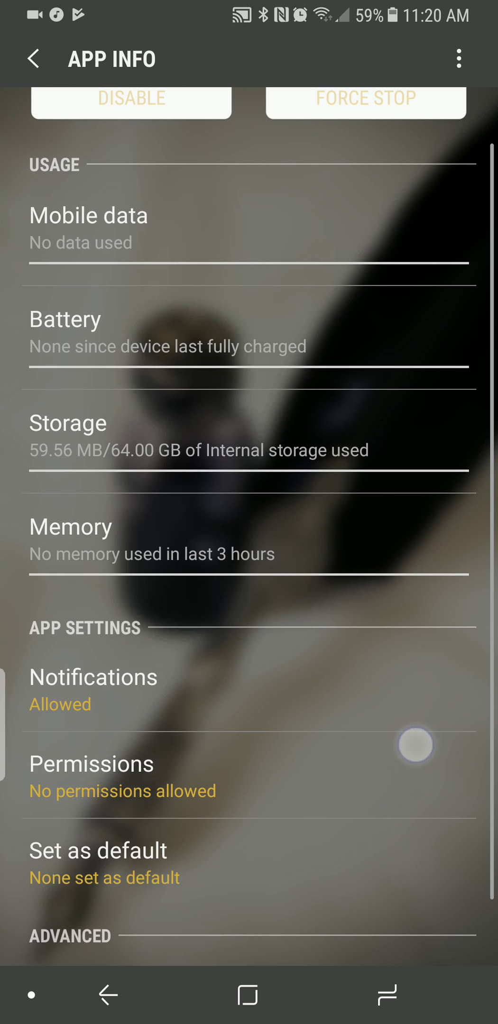
click(94, 678)
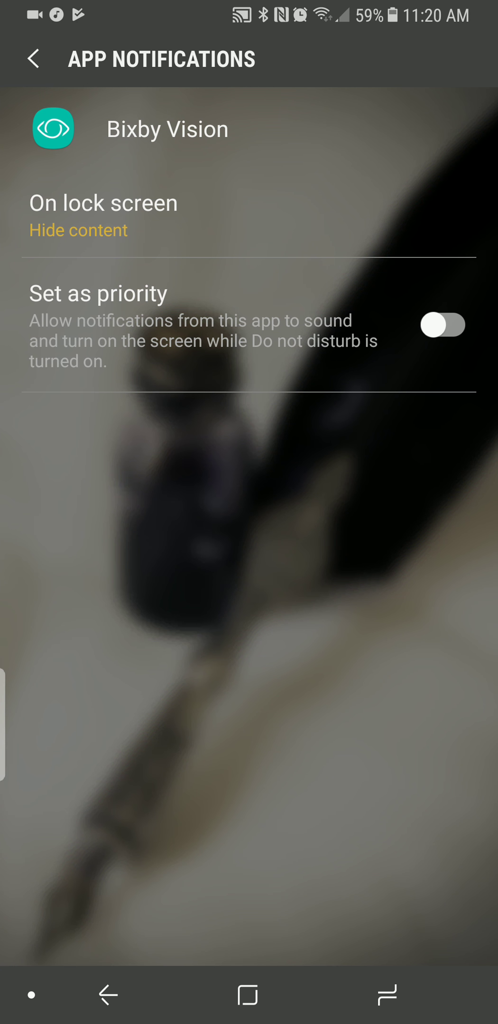
click(31, 58)
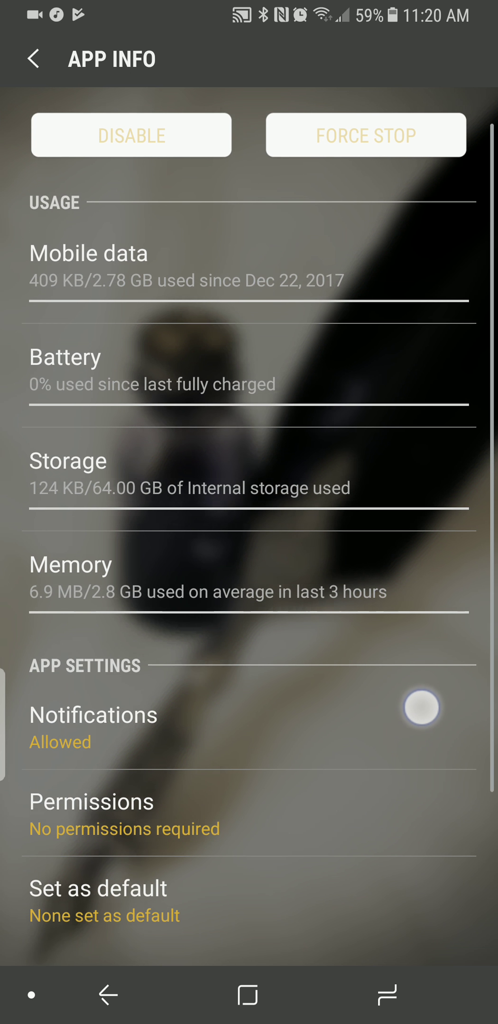
scroll(down, 3)
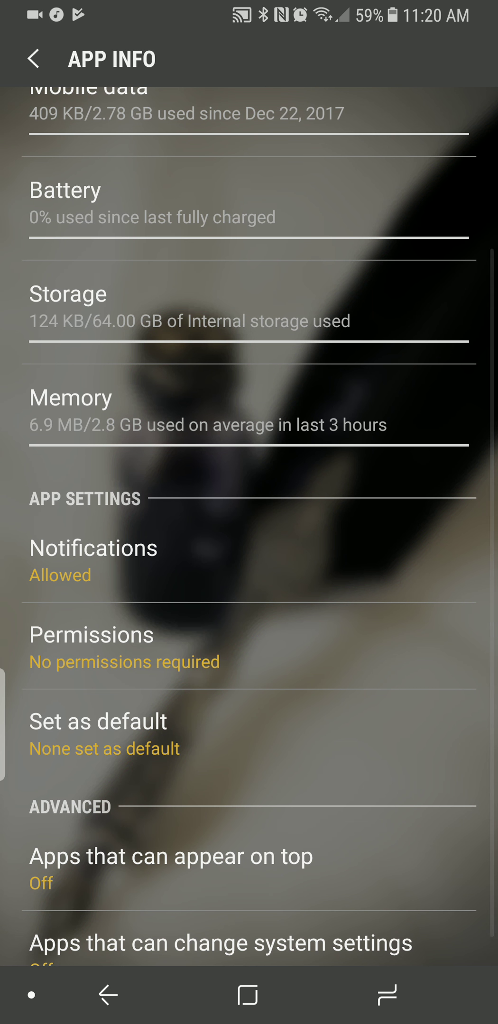
scroll(up, 3)
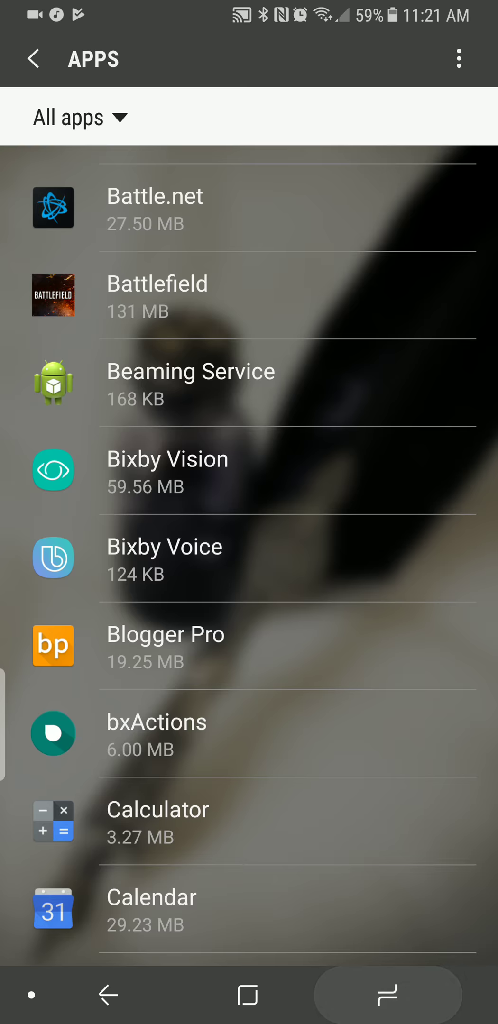
Leave Settings for the launcher and reopen Settings from the app drawer.
click(386, 995)
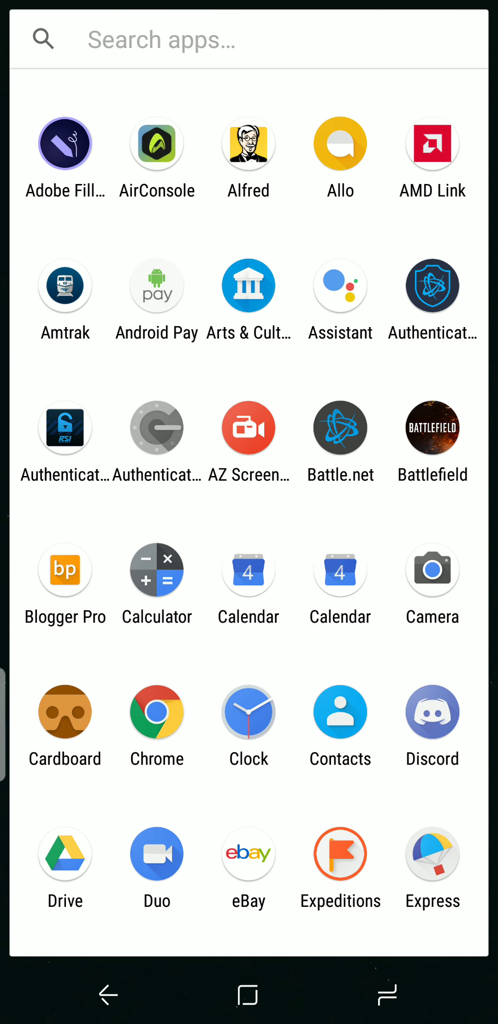
scroll(down, 3)
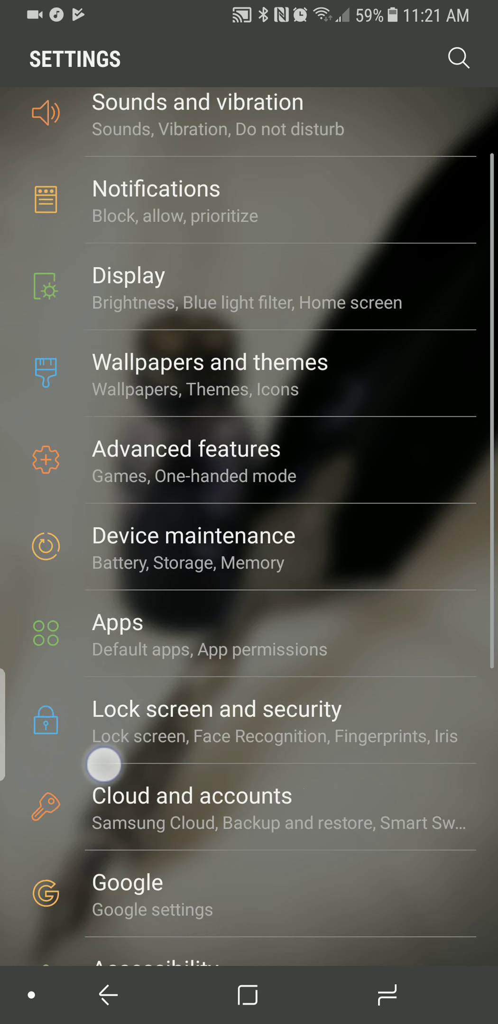
Filter Apps to Enabled and uninstall Bixby Vision's updates, confirming with OK.
click(118, 622)
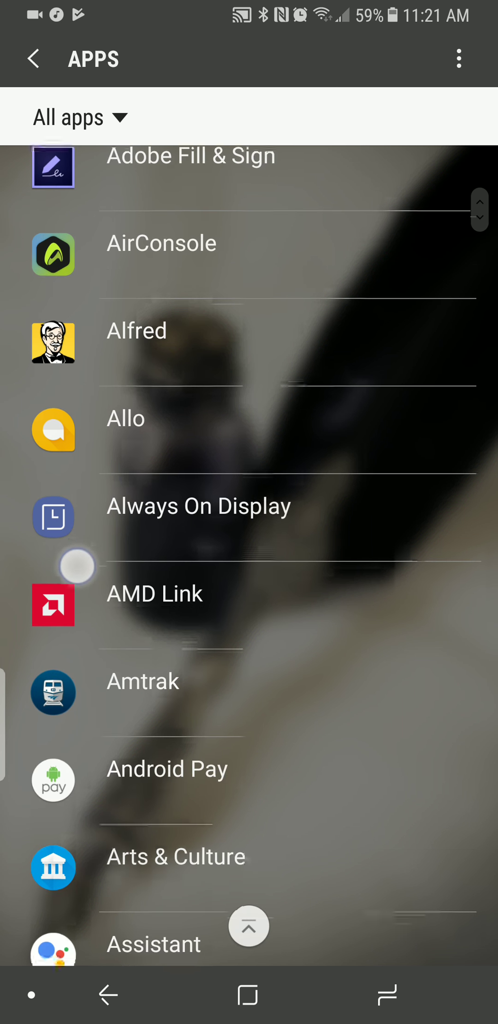
click(72, 116)
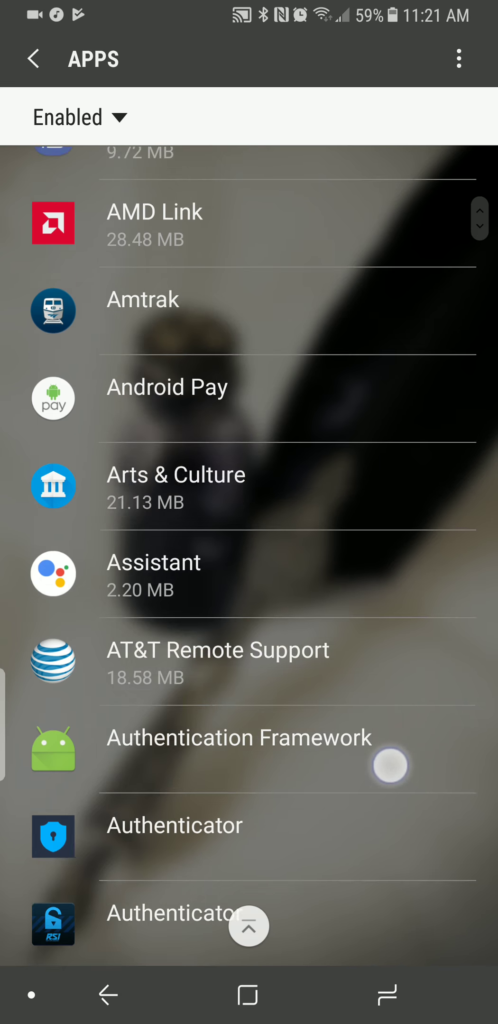
scroll(down, 3)
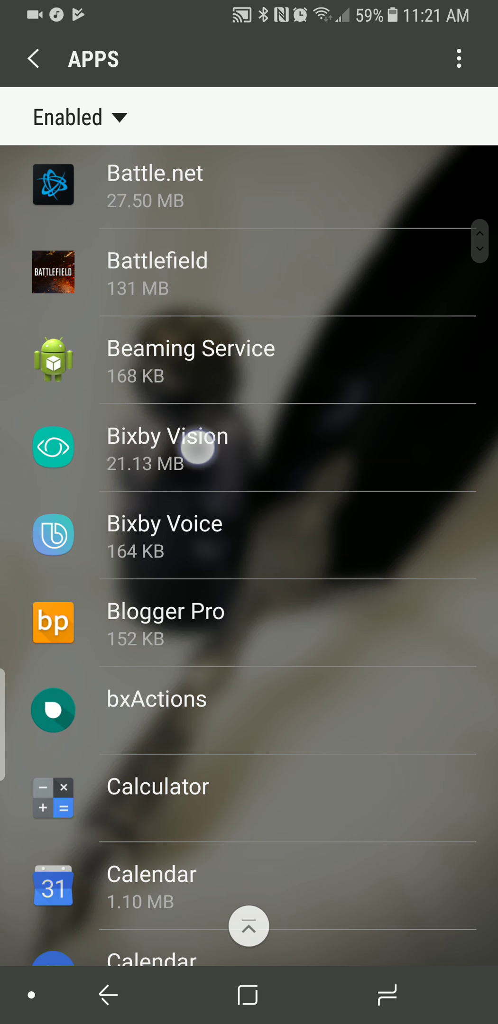
click(167, 448)
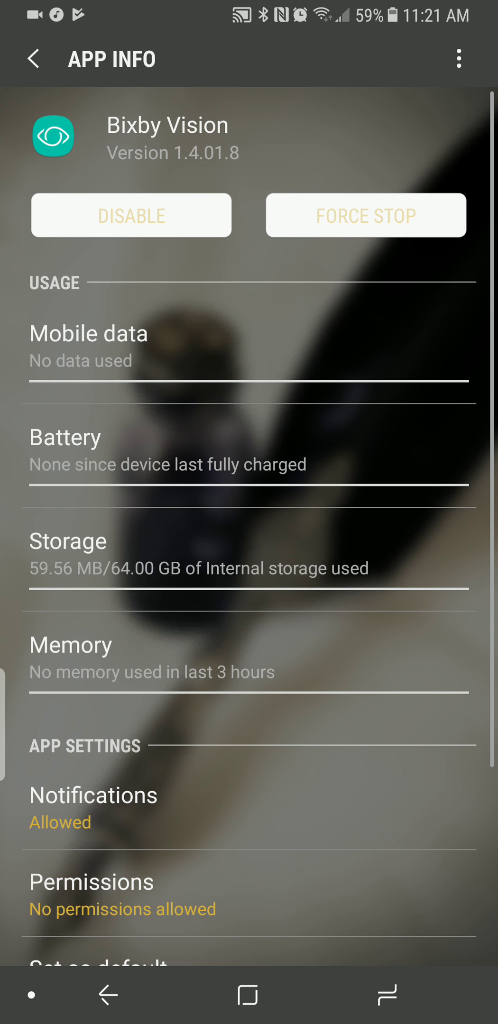
scroll(down, 3)
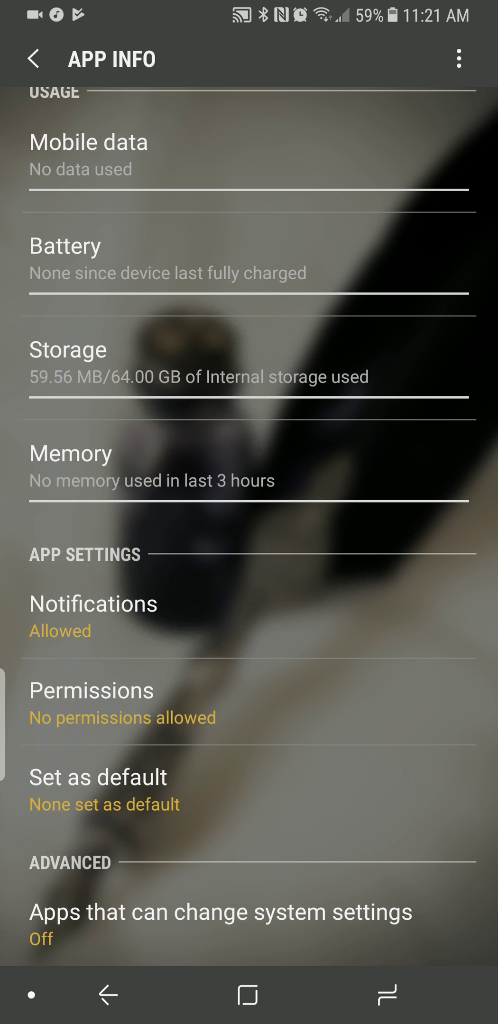
click(32, 59)
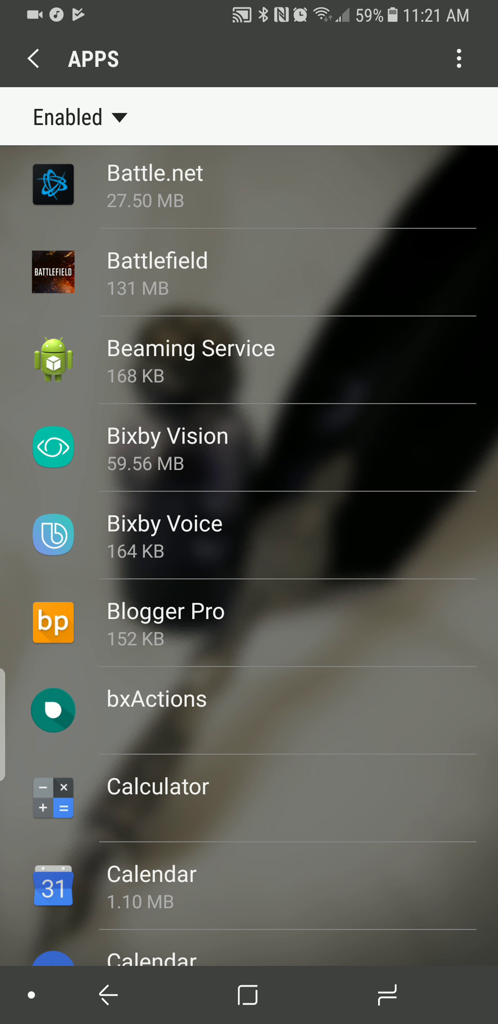
click(168, 448)
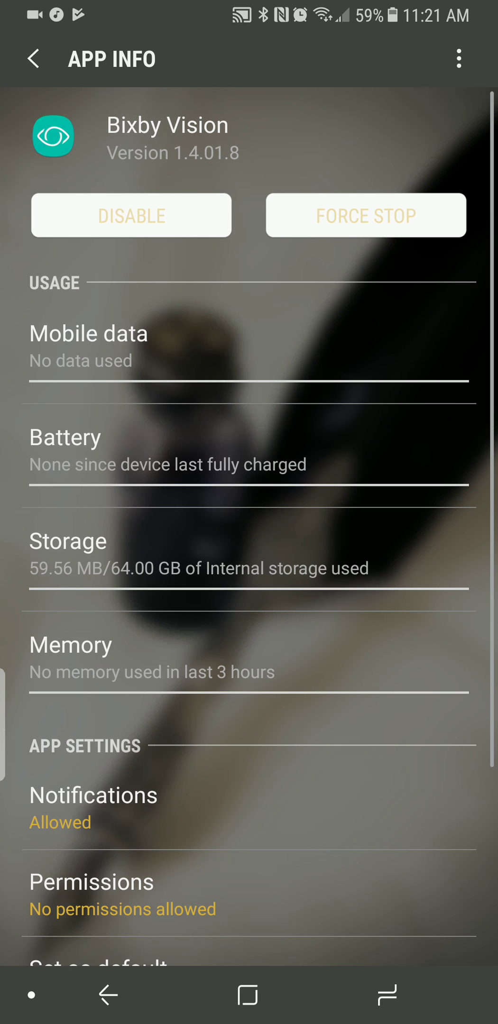
click(458, 59)
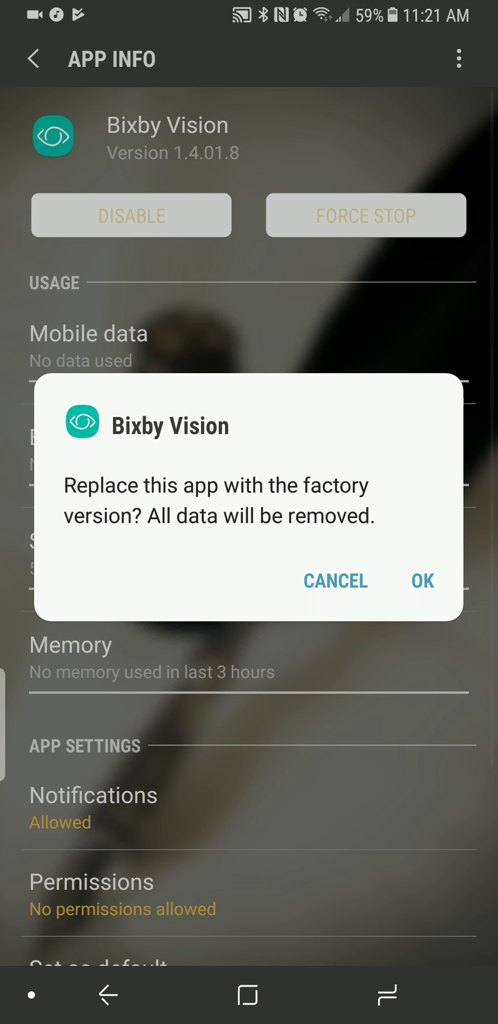
click(422, 581)
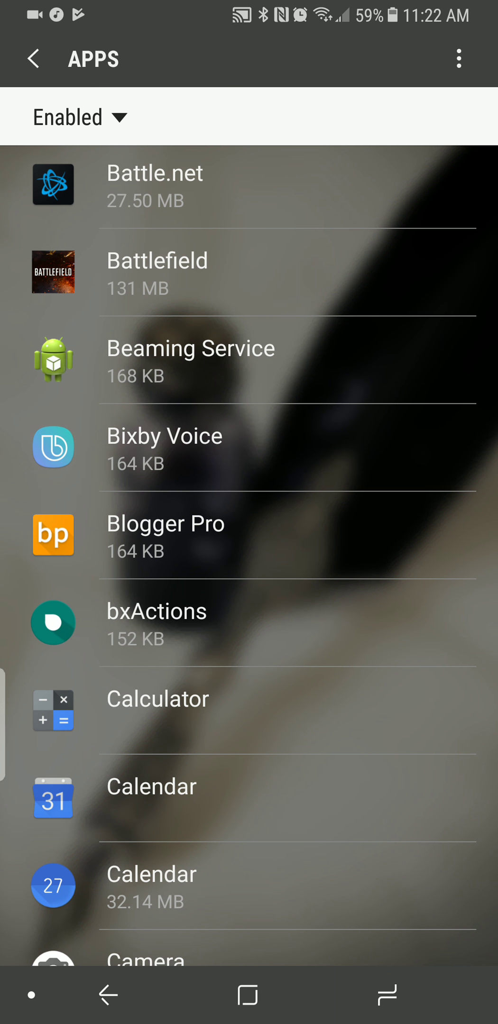
Clear Bixby Voice's stored data from its Storage page.
click(164, 446)
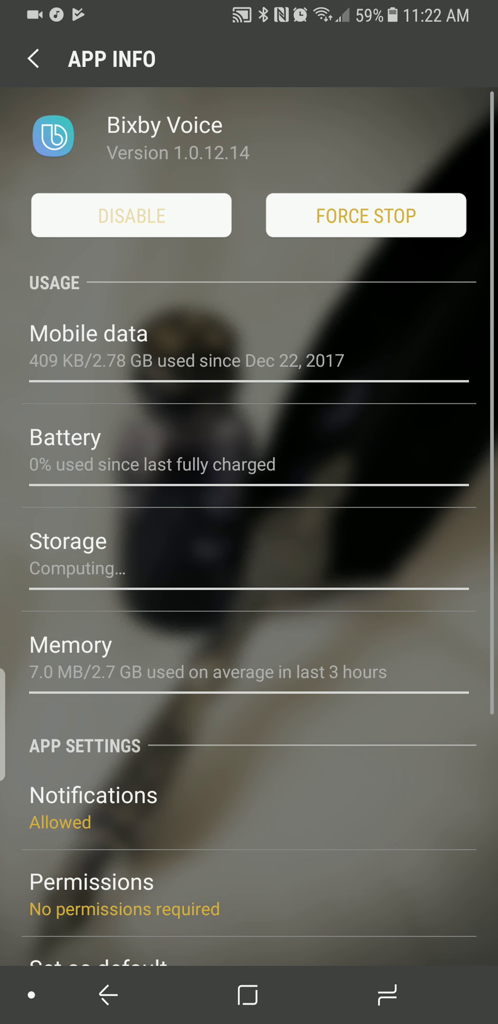
click(68, 542)
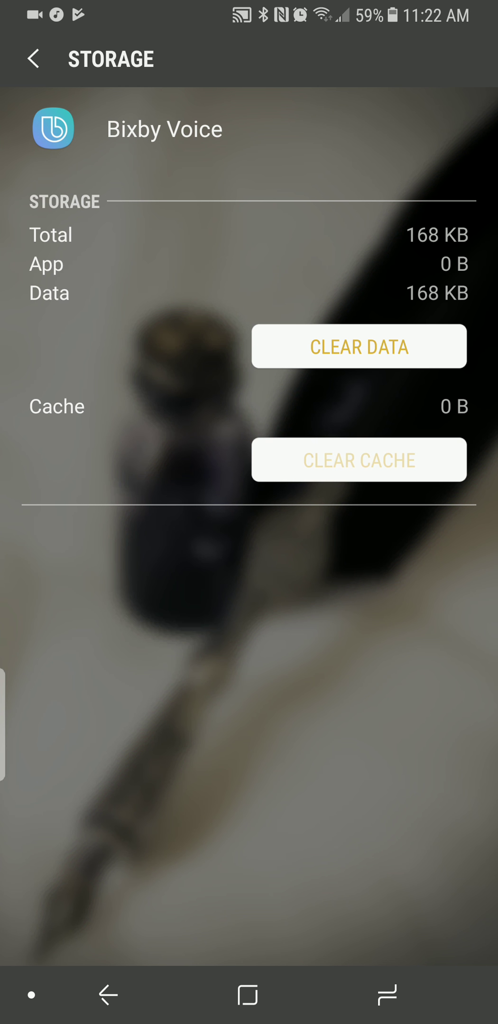
click(358, 346)
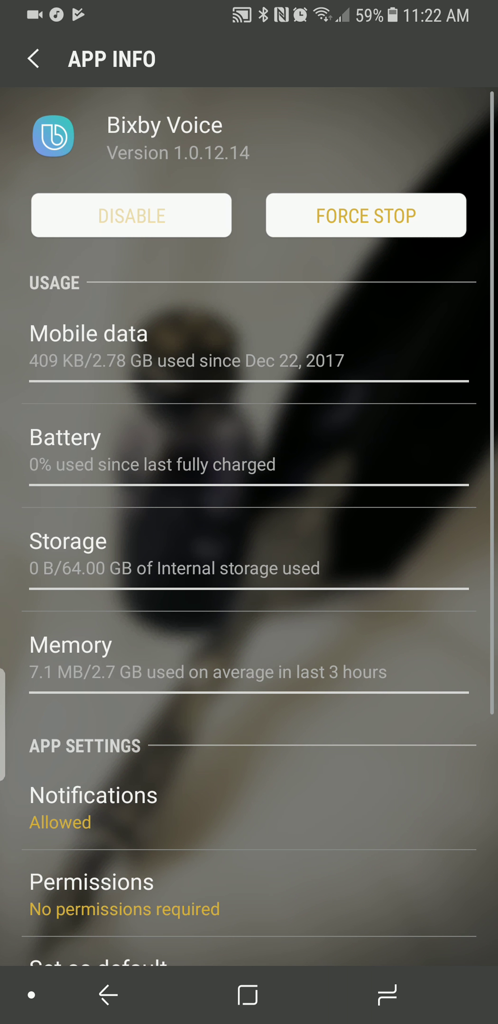
Hide Bixby Voice's notifications on the lock screen, then start a force stop.
click(88, 333)
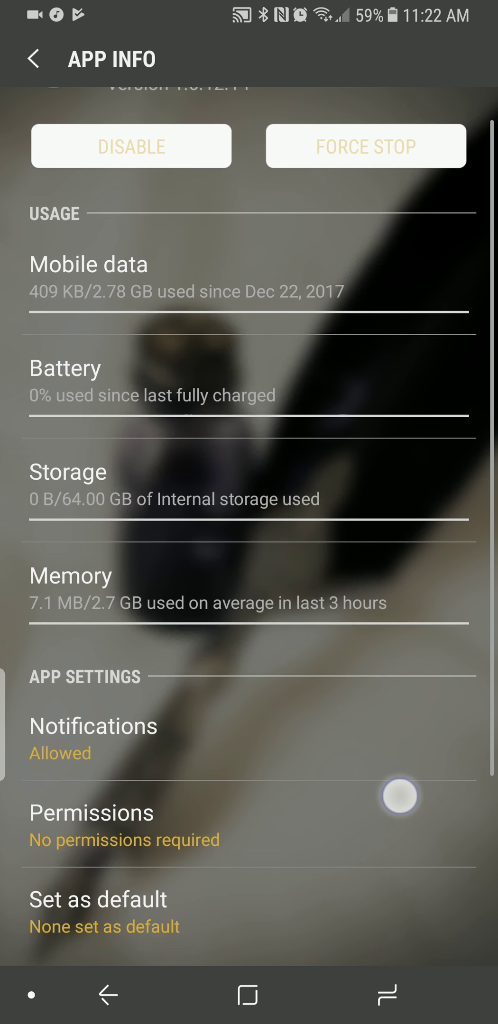
scroll(down, 3)
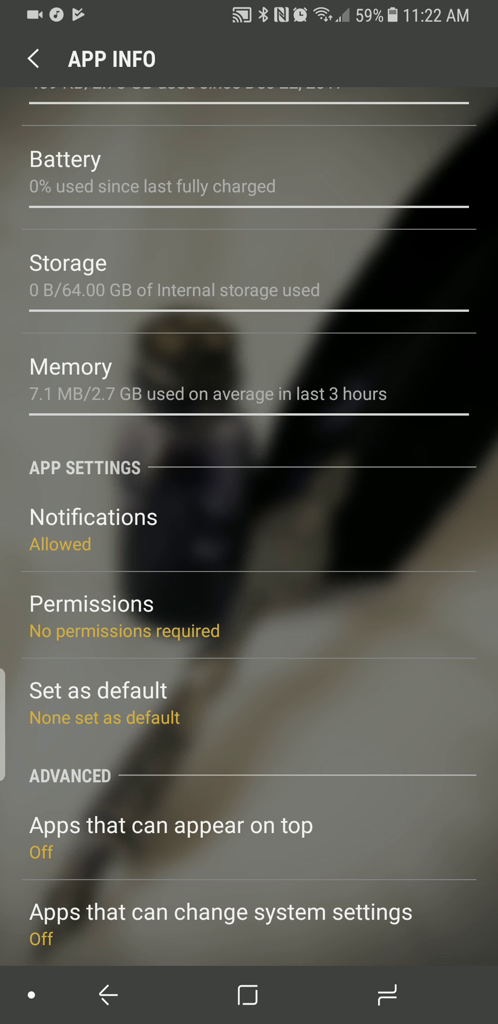
click(93, 529)
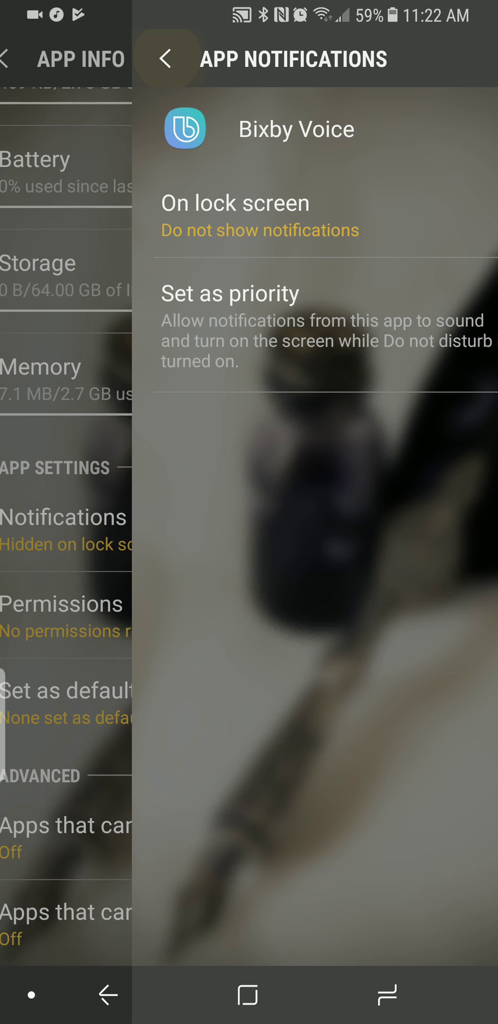
click(167, 58)
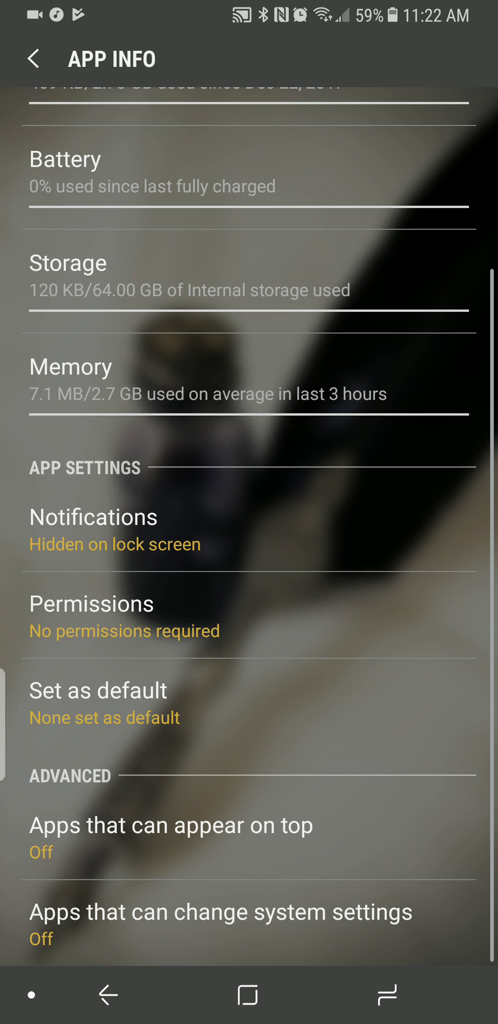
click(365, 215)
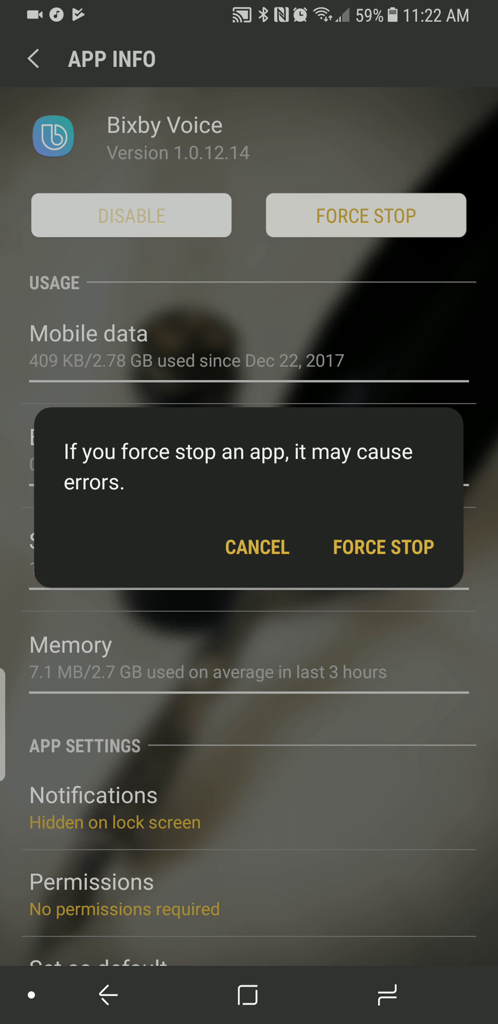